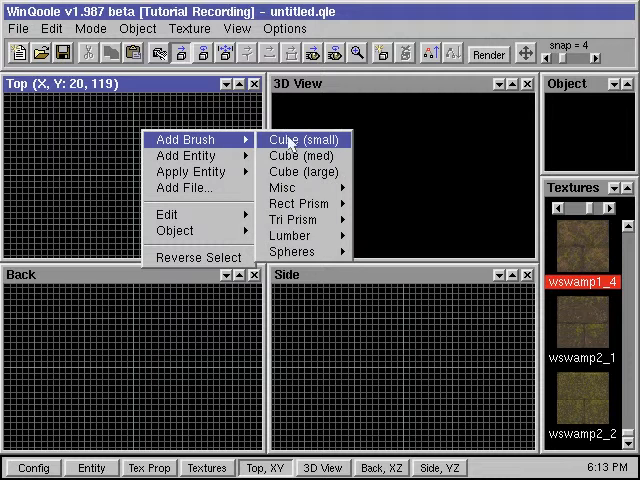
Add a small wswamp1_4 cube brush at the center of the larger cube.
left_click(296, 140)
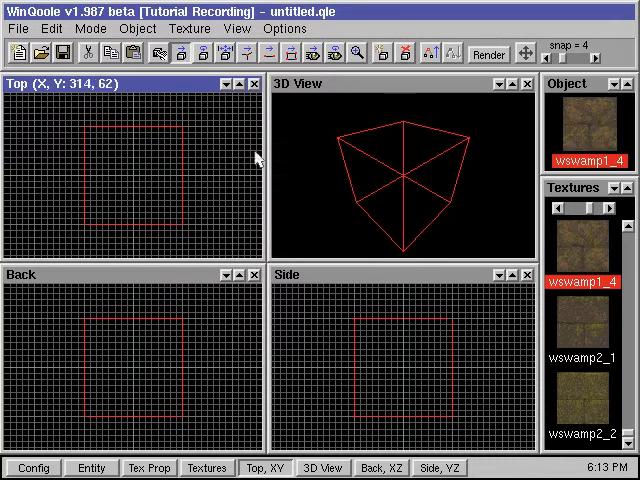
left_click(51, 28)
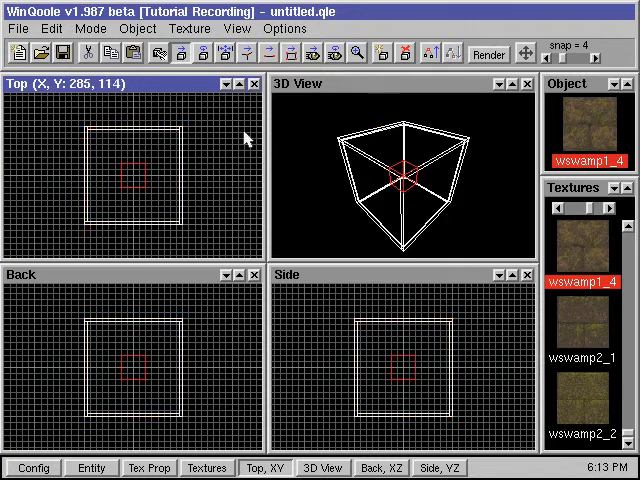
mouse_move(138, 178)
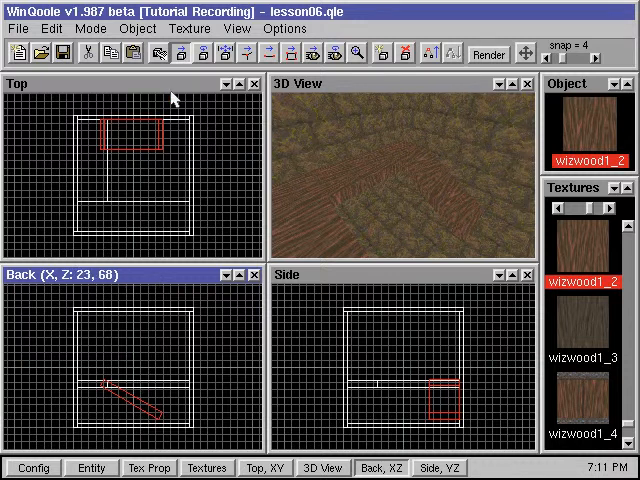
Browse to the water textures and pick *water1 for the next brush.
left_click(189, 28)
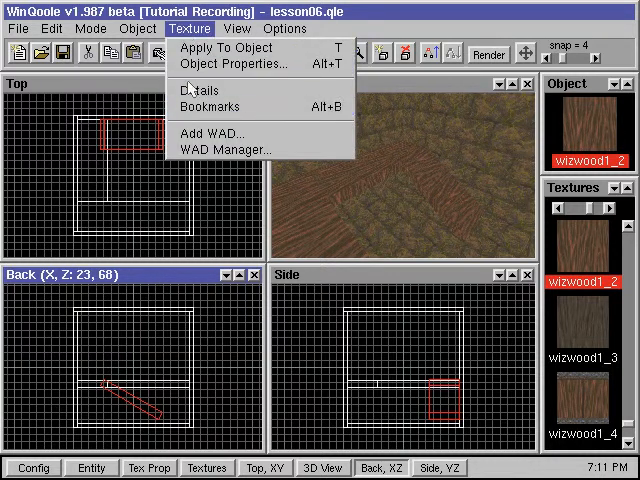
left_click(209, 106)
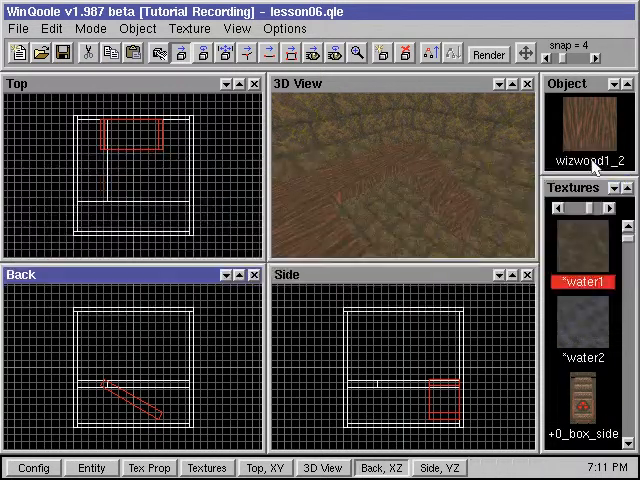
Add a large *water1 cube brush filling the room's outline from the Top view.
right_click(150, 150)
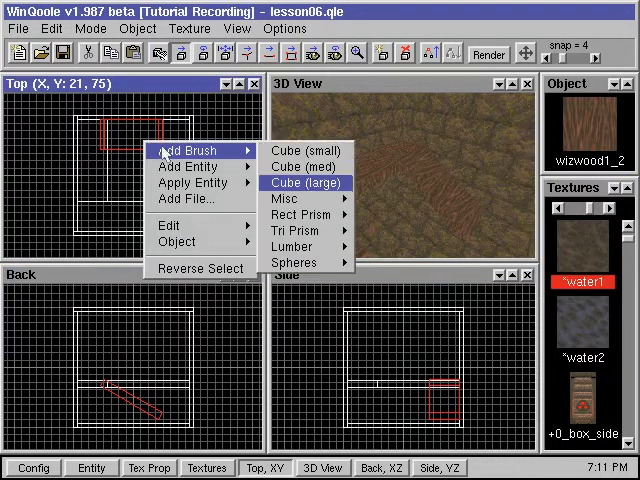
left_click(305, 183)
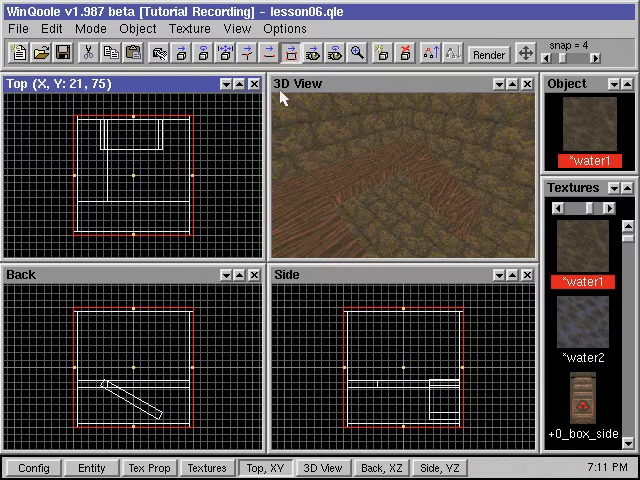
mouse_move(137, 313)
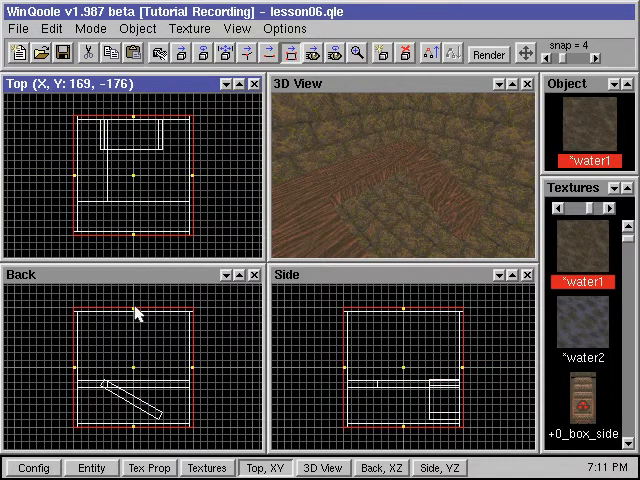